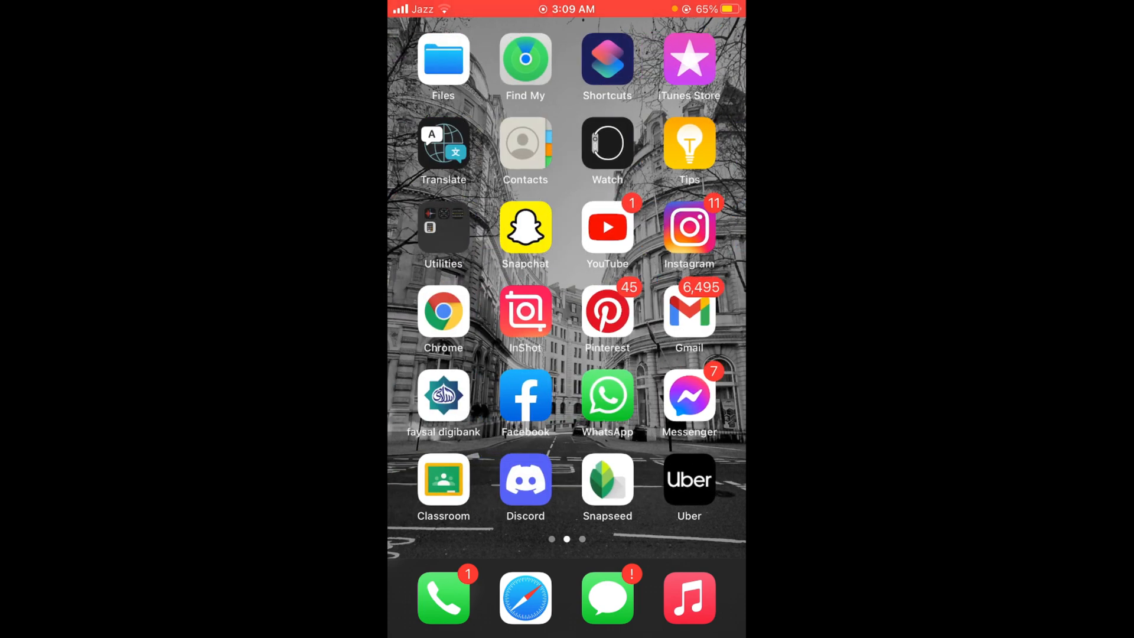
- Launch Discord from the Home Screen into its empty Direct Messages view
click(524, 481)
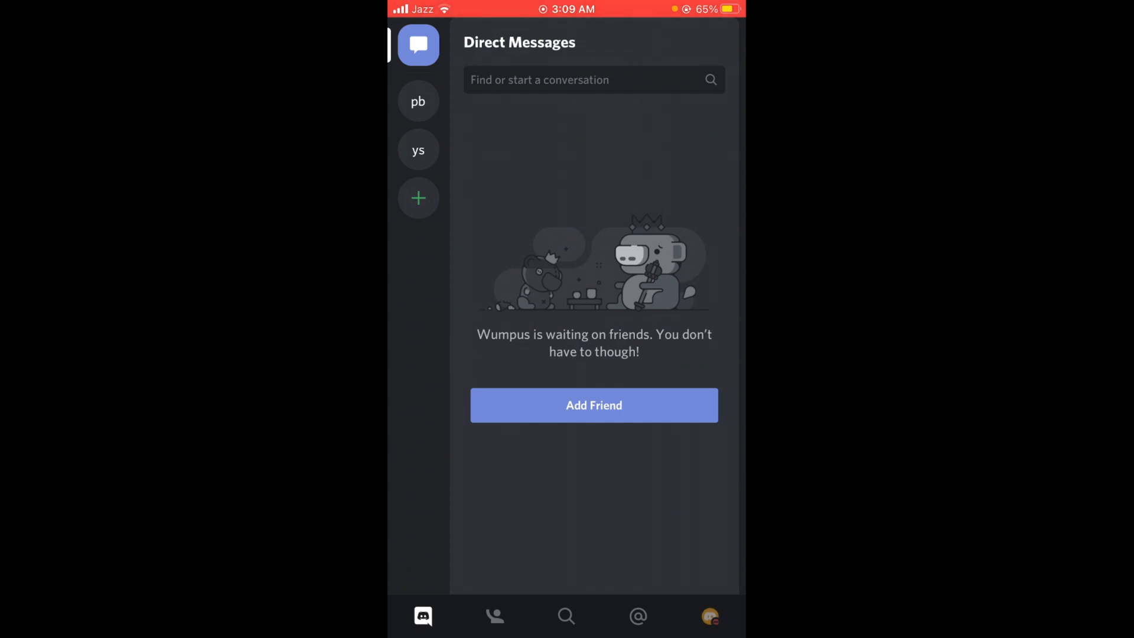
- Log out from the bottom of User Settings so the Welcome to Discord screen appears
click(709, 617)
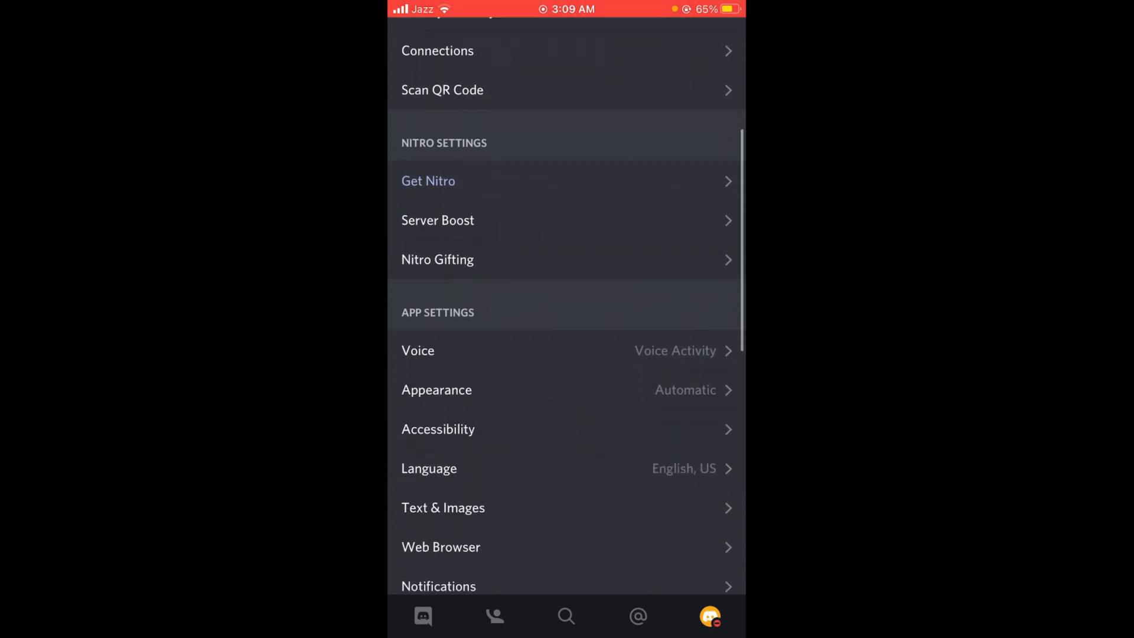
scroll(down, 3)
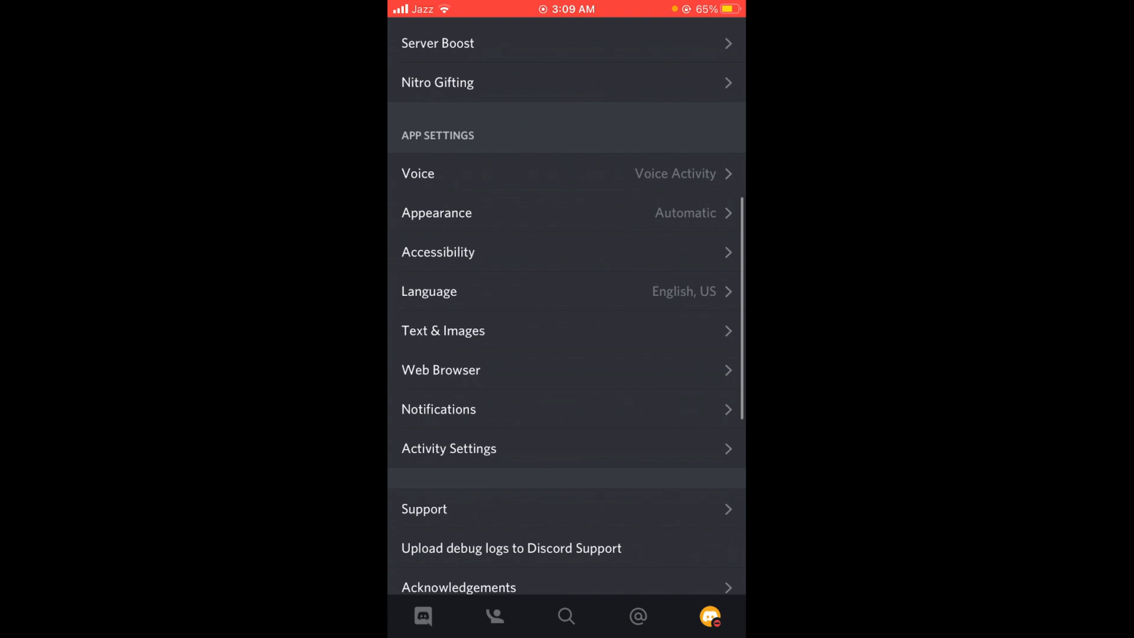
scroll(down, 3)
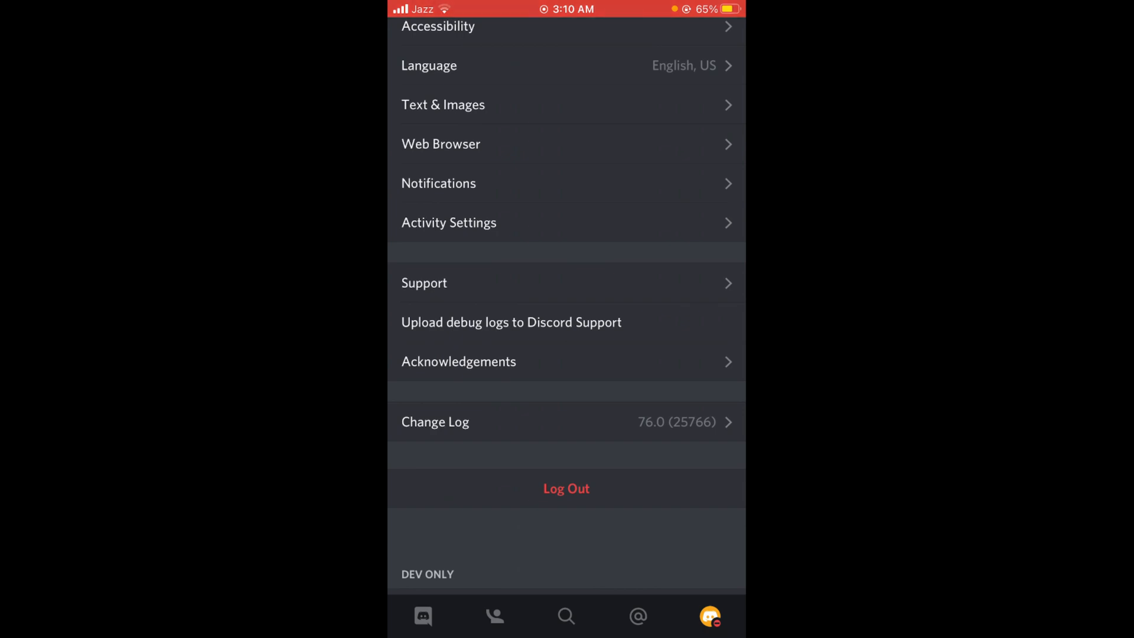
click(566, 488)
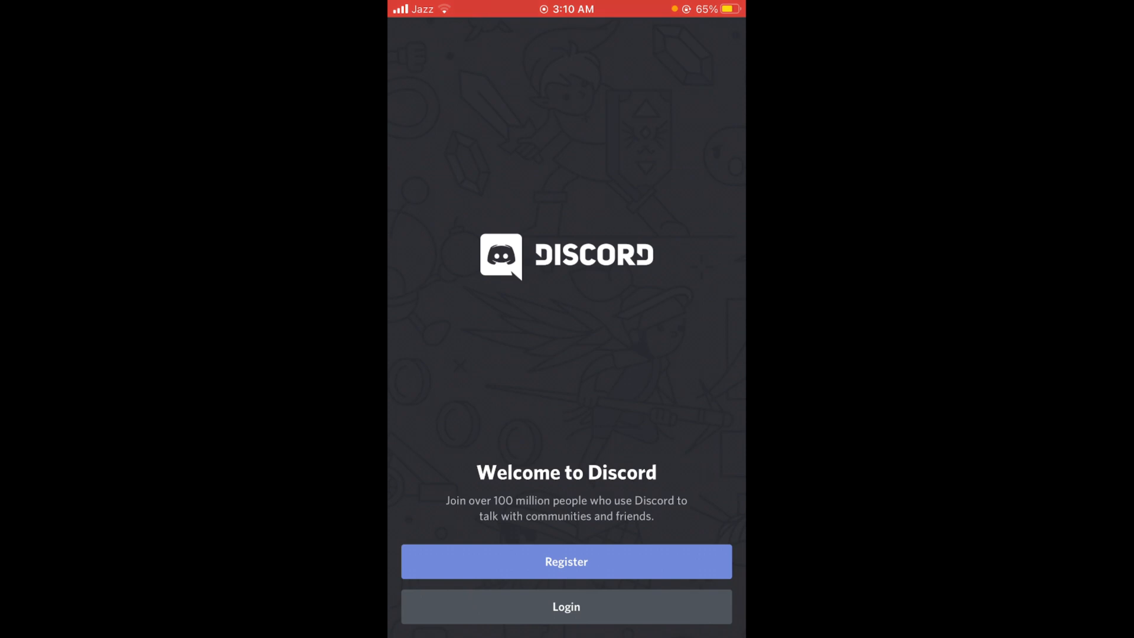